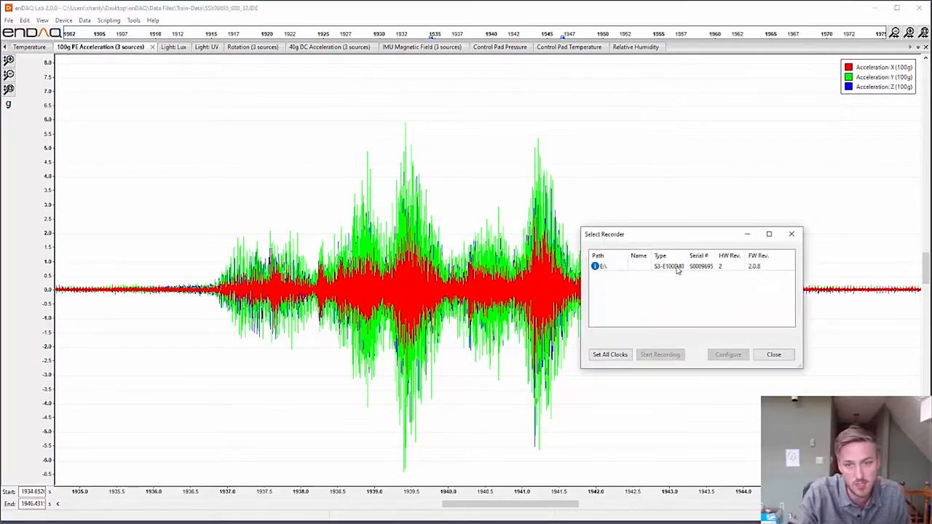
Check the recorder's channel settings without saving, then scroll the Train-Data IDE file list.
left_click(728, 355)
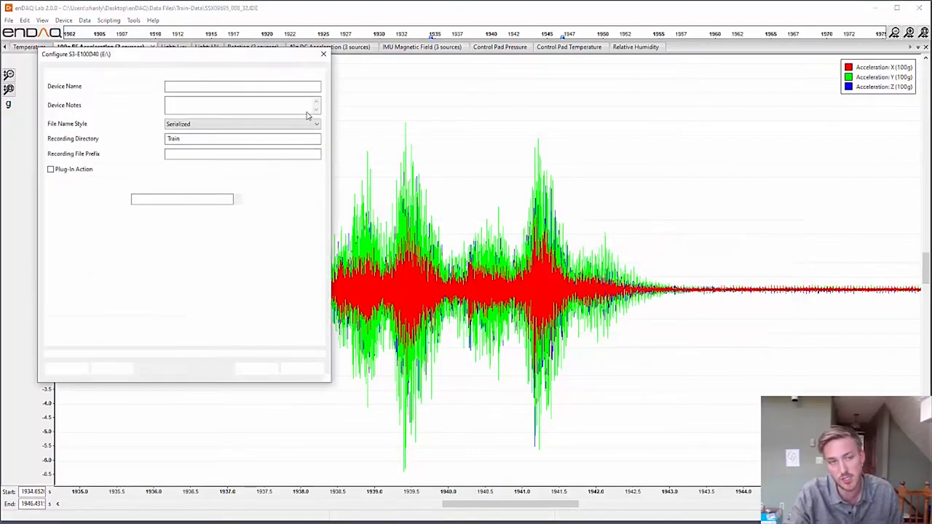
left_click(128, 72)
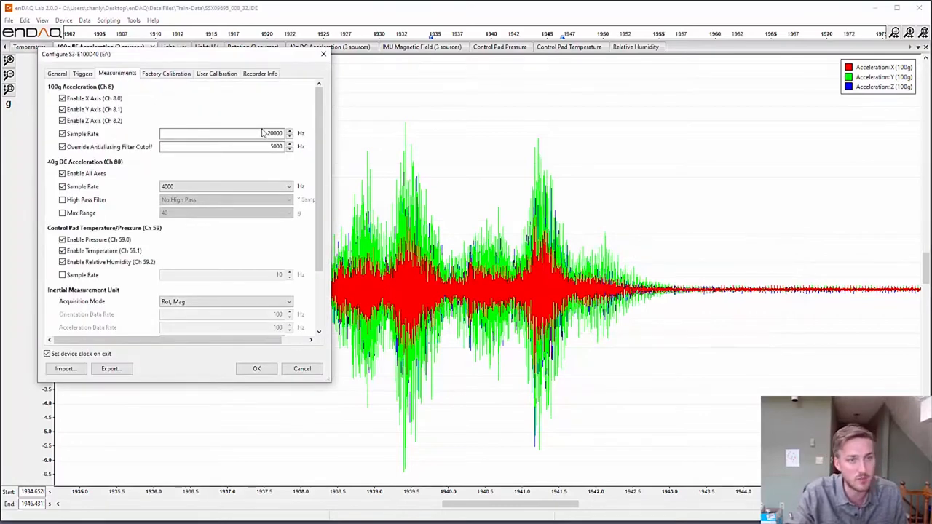
mouse_move(262, 133)
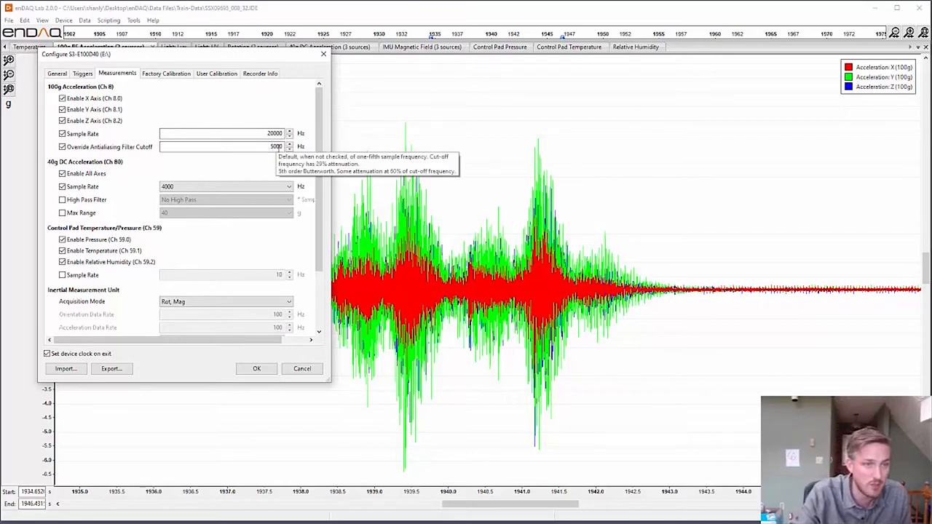
scroll("down", 3)
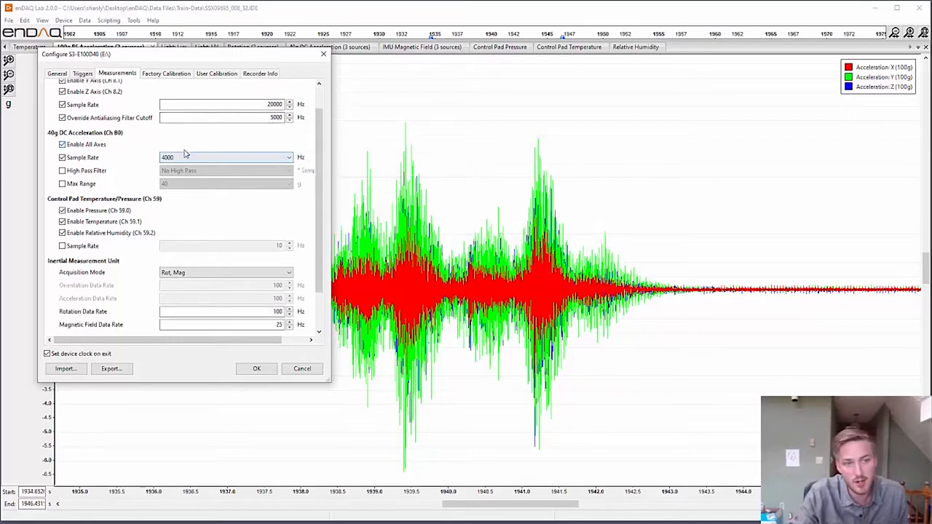
scroll("down", 3)
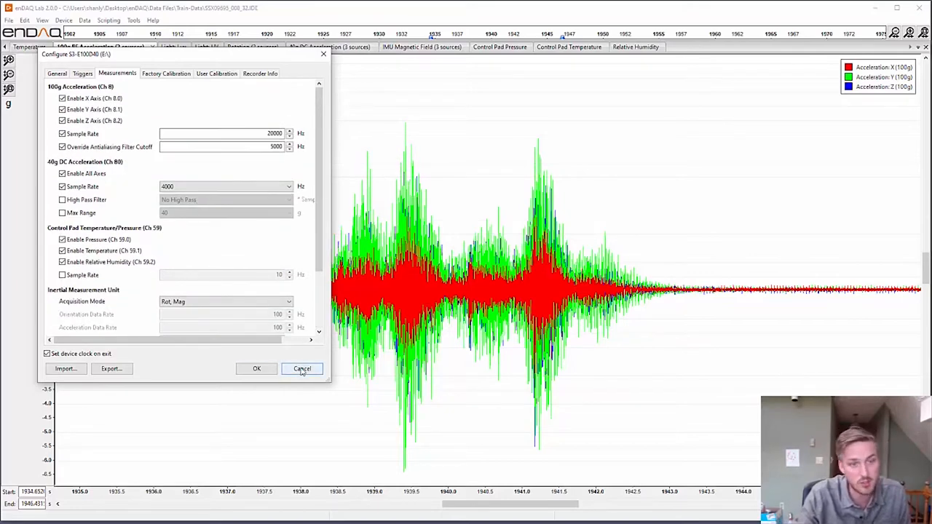
left_click(302, 368)
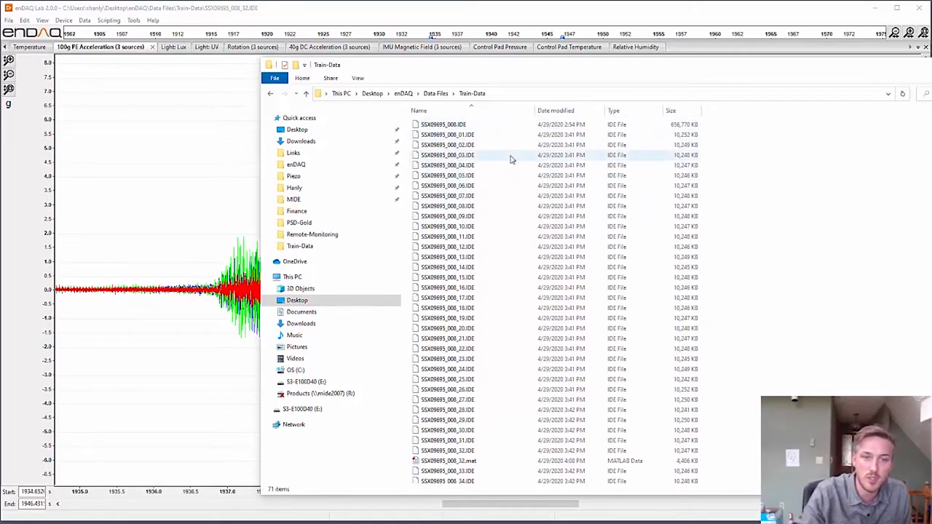
mouse_move(499, 159)
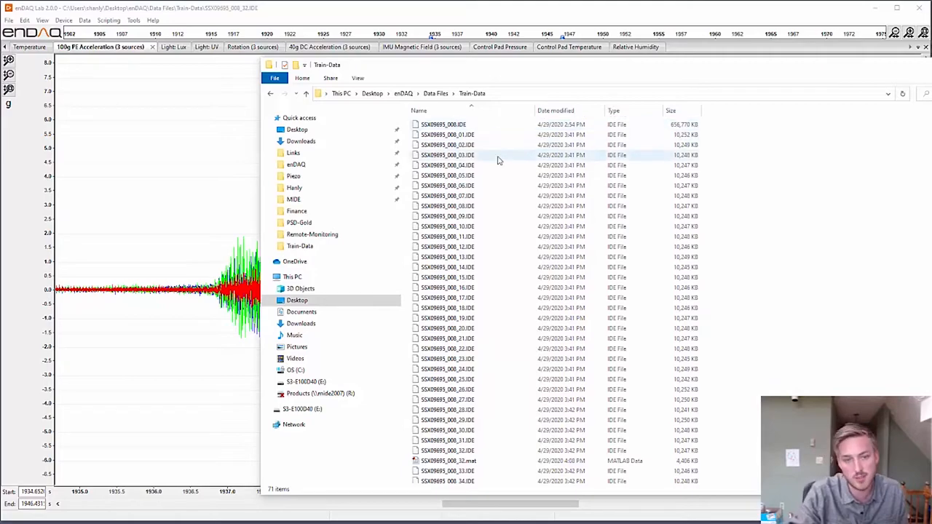
scroll("down", 3)
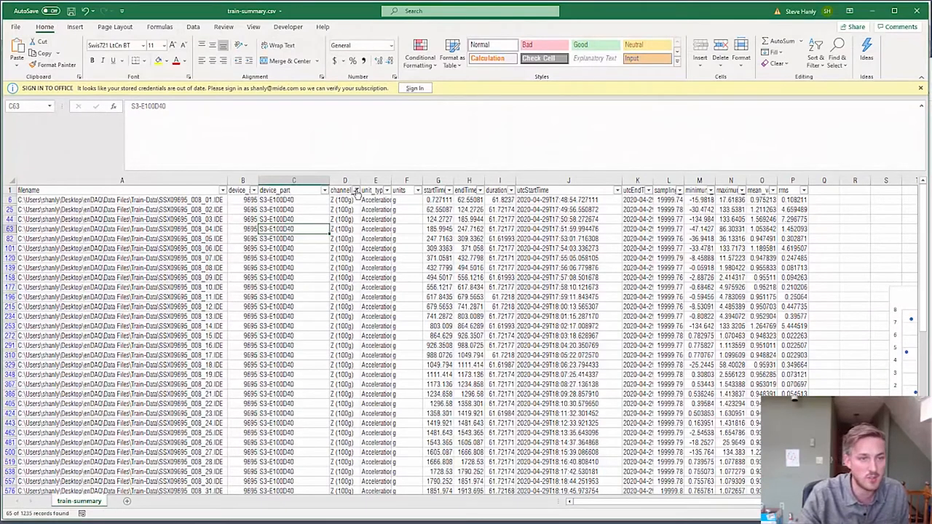
Remove the channel column filter in train-summary.csv so all records show.
left_click(356, 190)
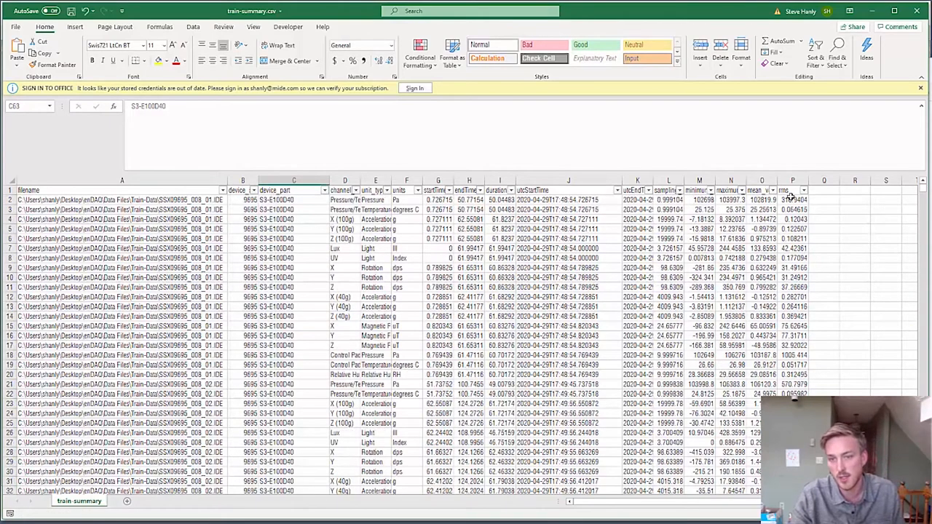
left_click(794, 190)
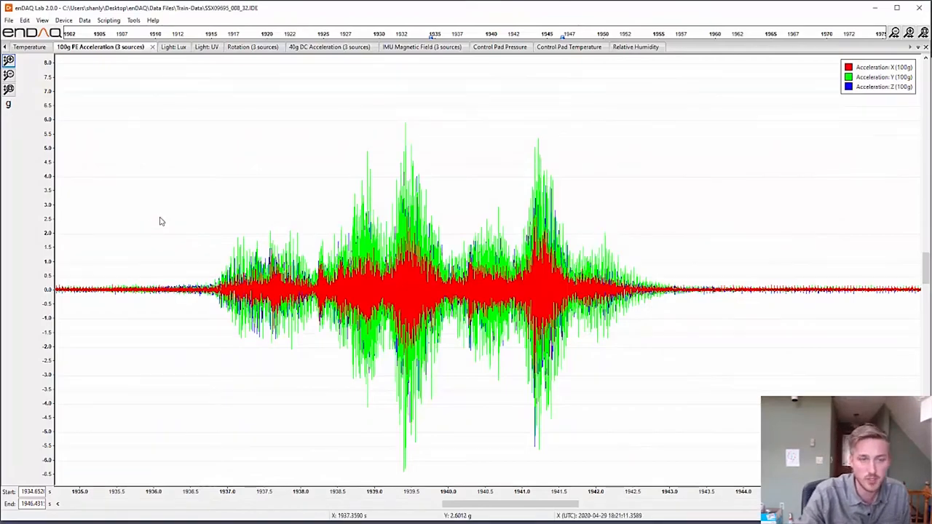
mouse_move(697, 324)
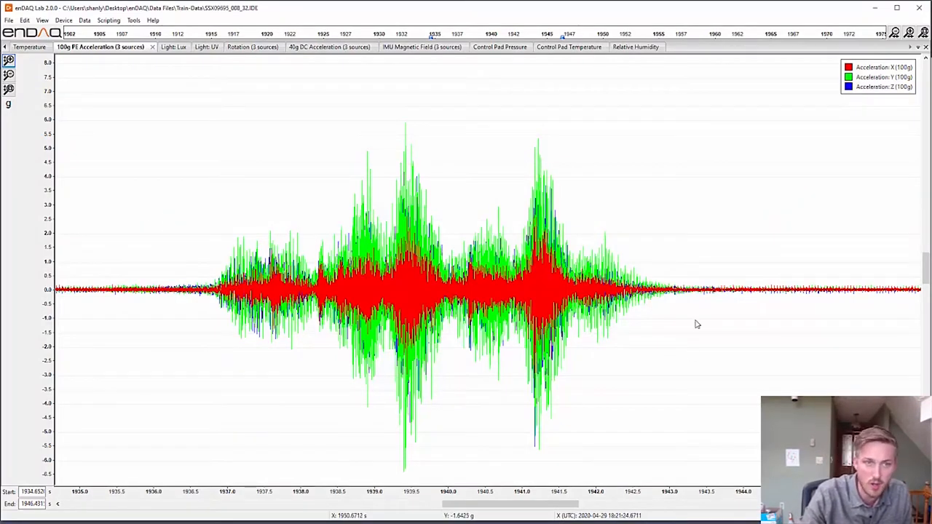
Compare 40g DC acceleration against magnetic field in a lower pane, then load SSX09695_008_36.IDE.
left_click(331, 48)
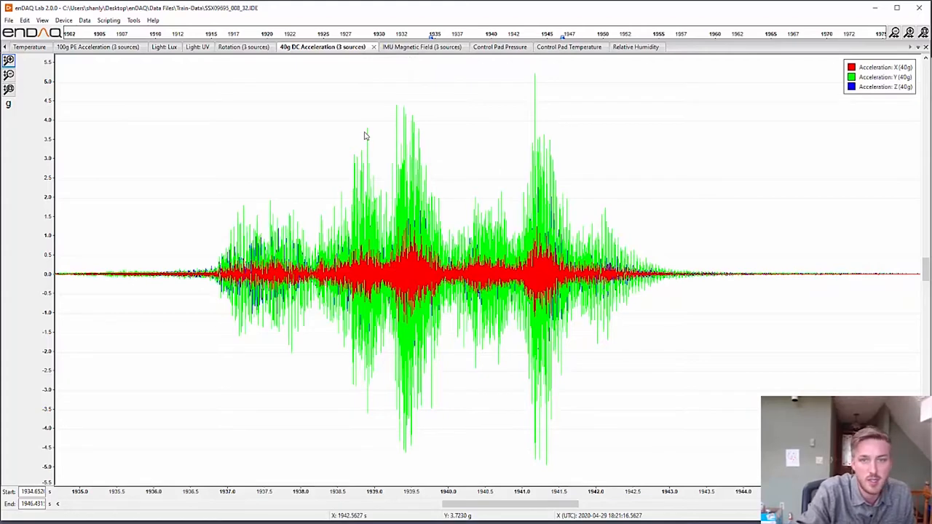
left_click(415, 47)
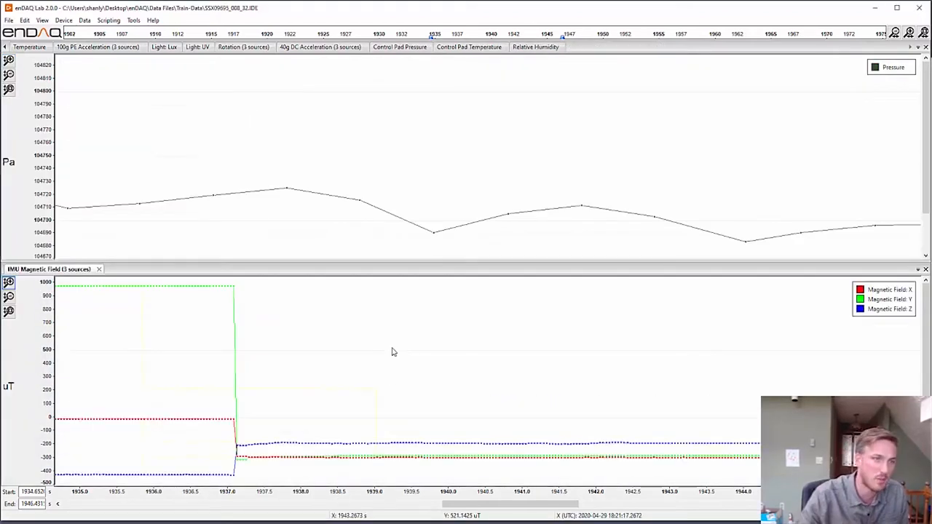
left_click(322, 47)
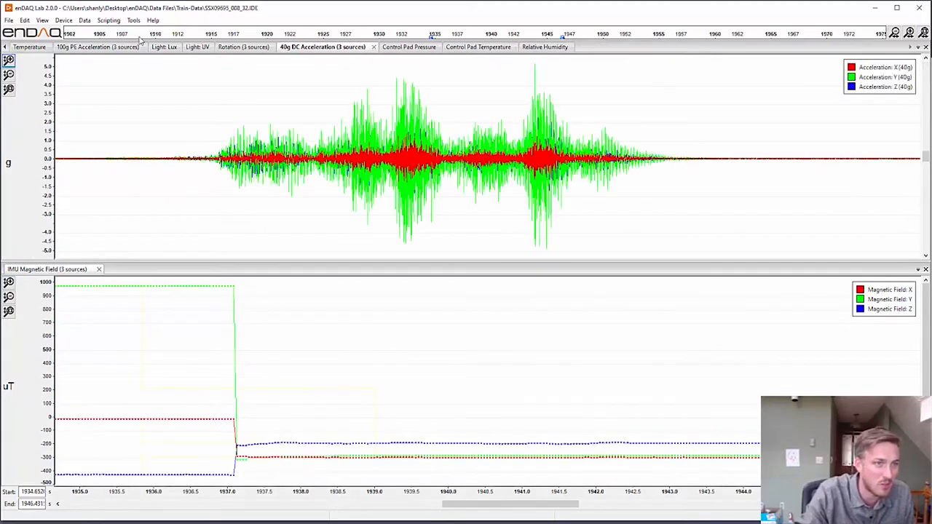
left_click(99, 47)
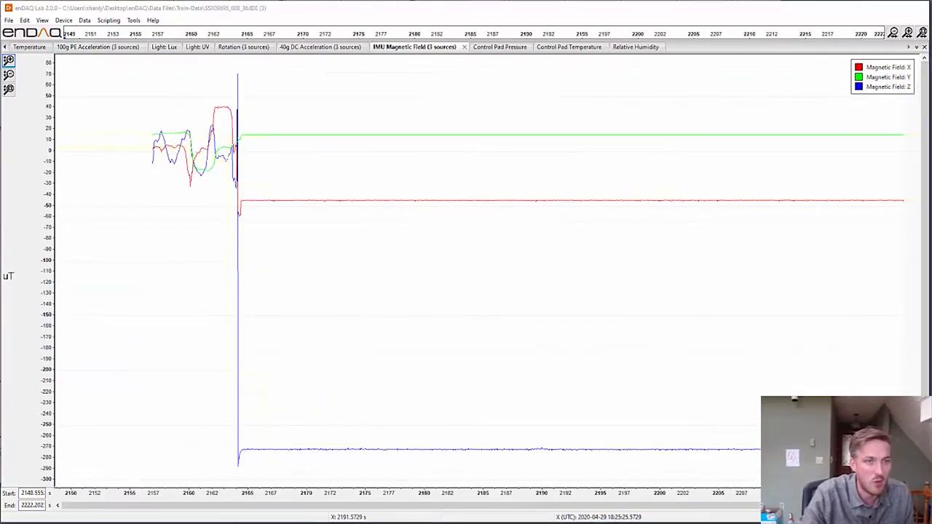
View the 100g PE acceleration spike, then the control pad pressure trace.
left_click(99, 48)
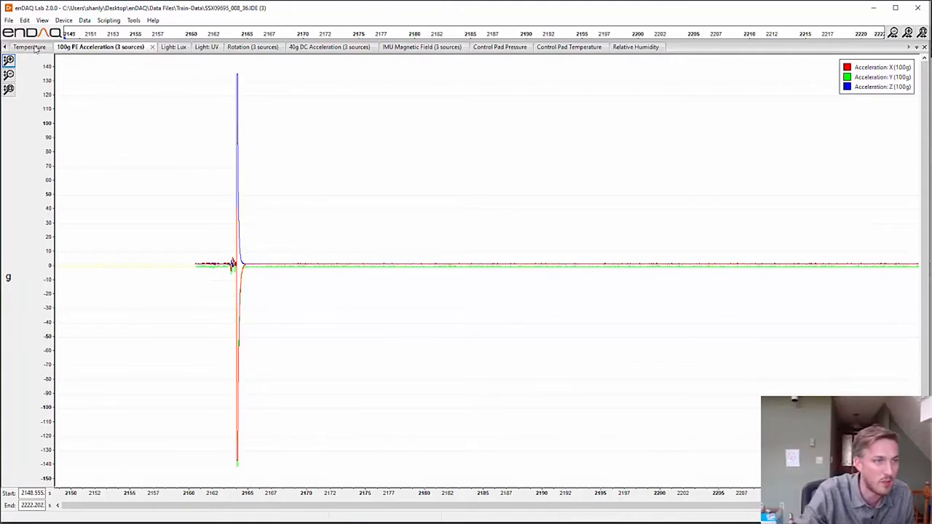
mouse_move(499, 47)
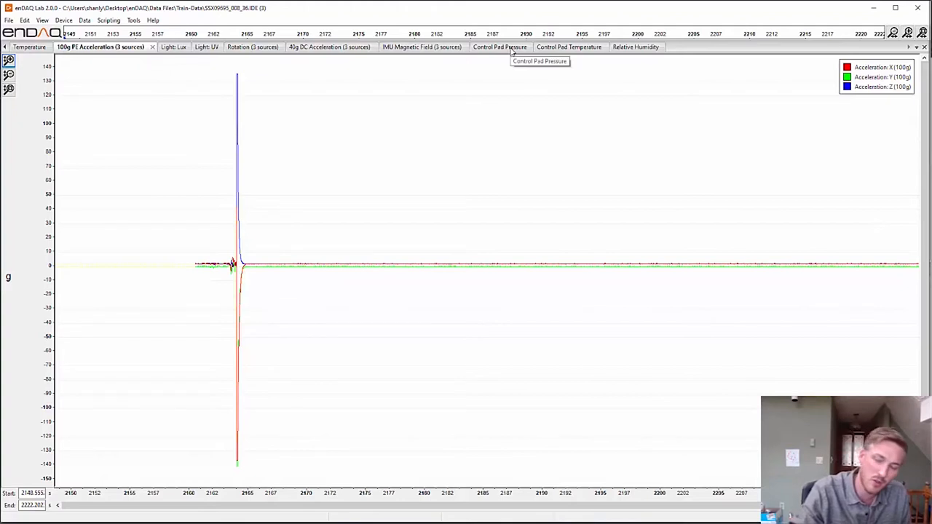
left_click(500, 46)
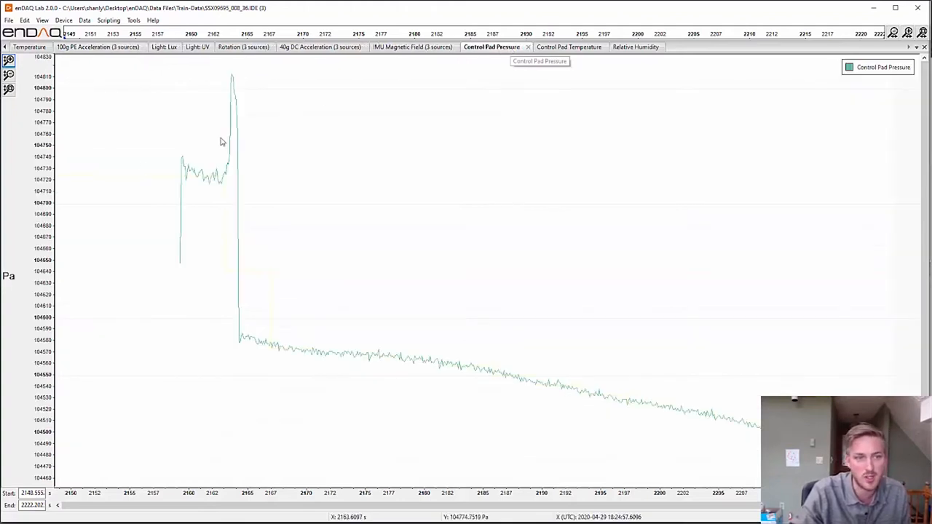
mouse_move(138, 203)
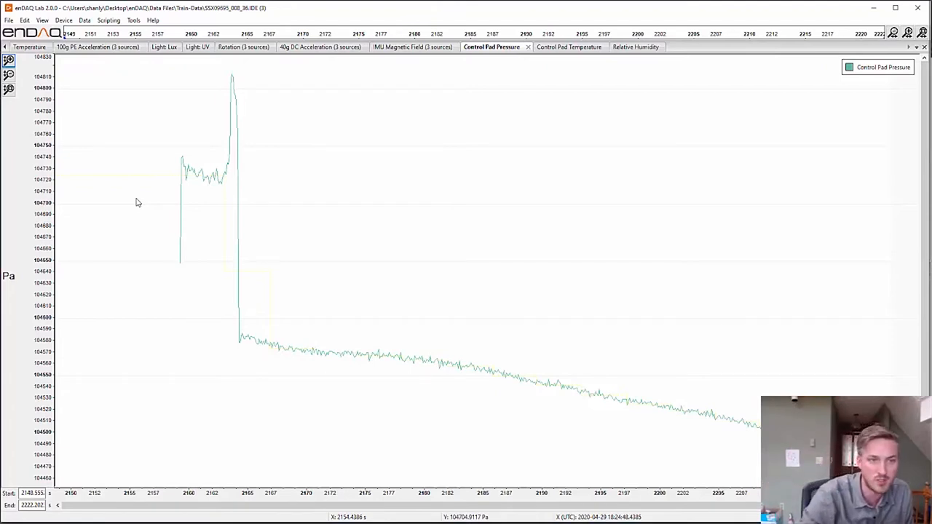
mouse_move(216, 172)
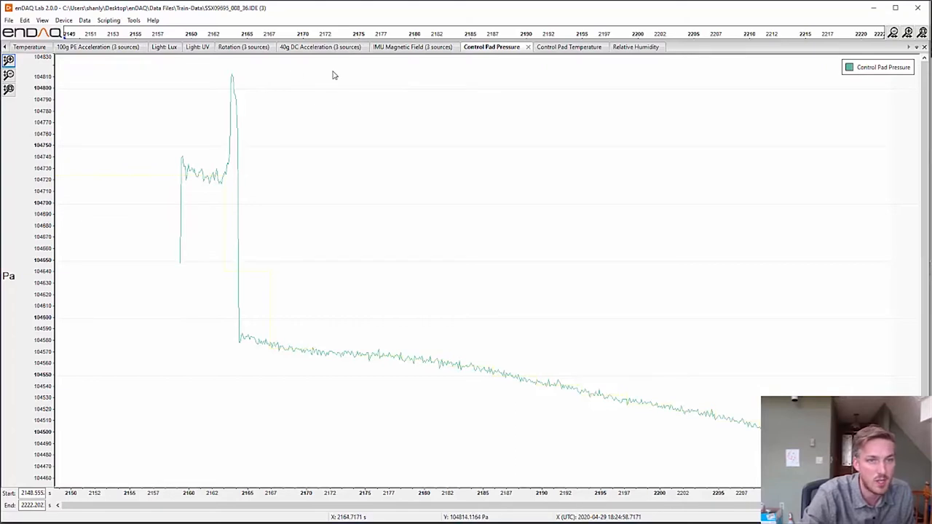
left_click(417, 48)
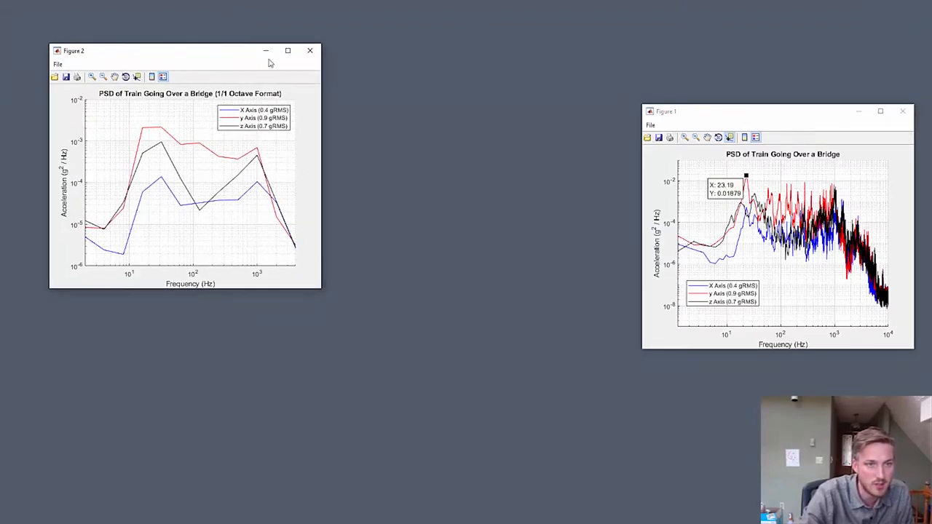
Move the octave PSD figure aside and mark the 986 Hz peak with a data tip.
left_click_drag(667, 112, 645, 36)
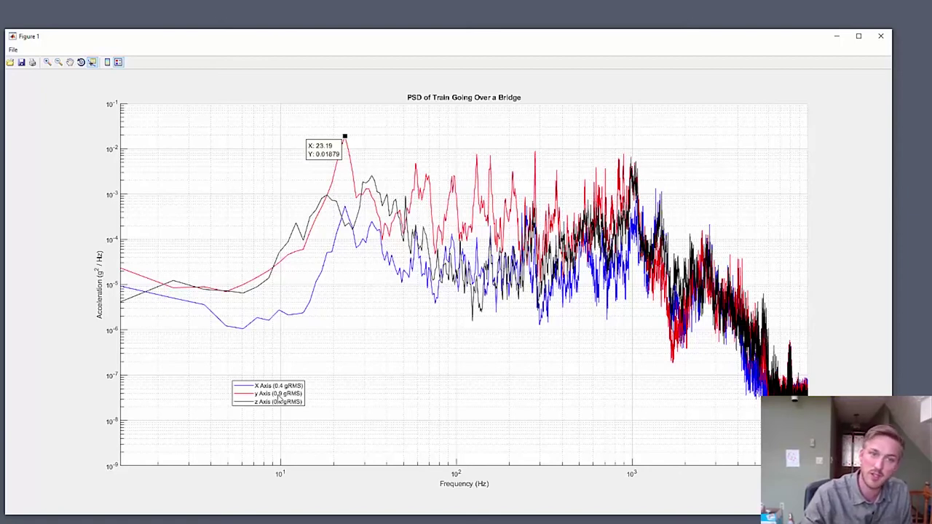
mouse_move(405, 175)
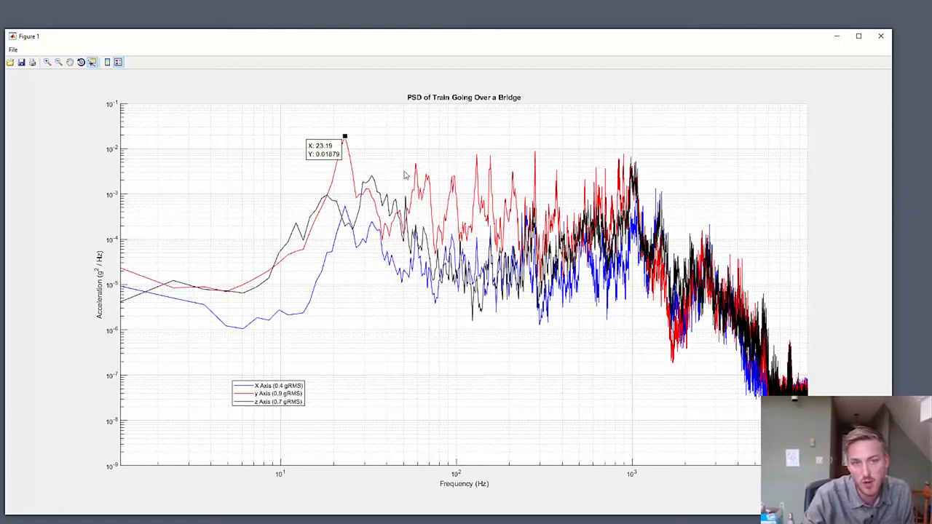
mouse_move(462, 183)
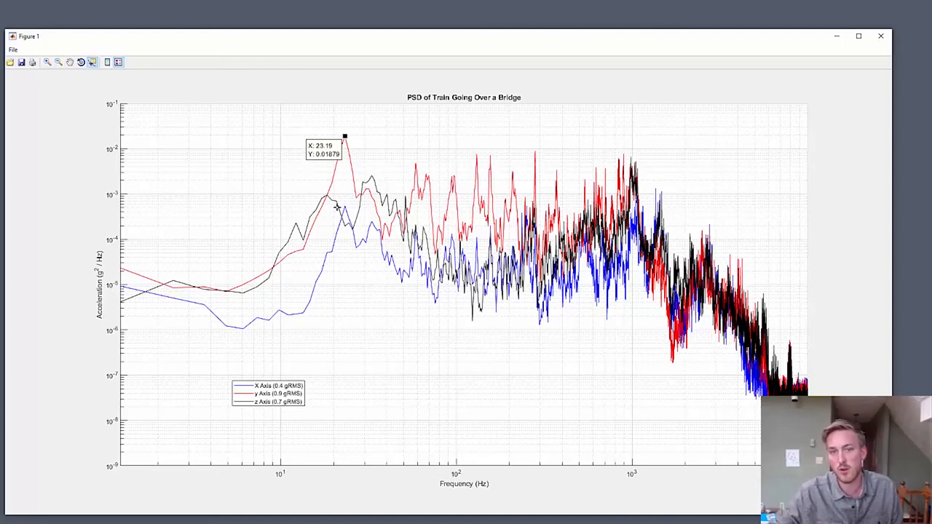
mouse_move(651, 158)
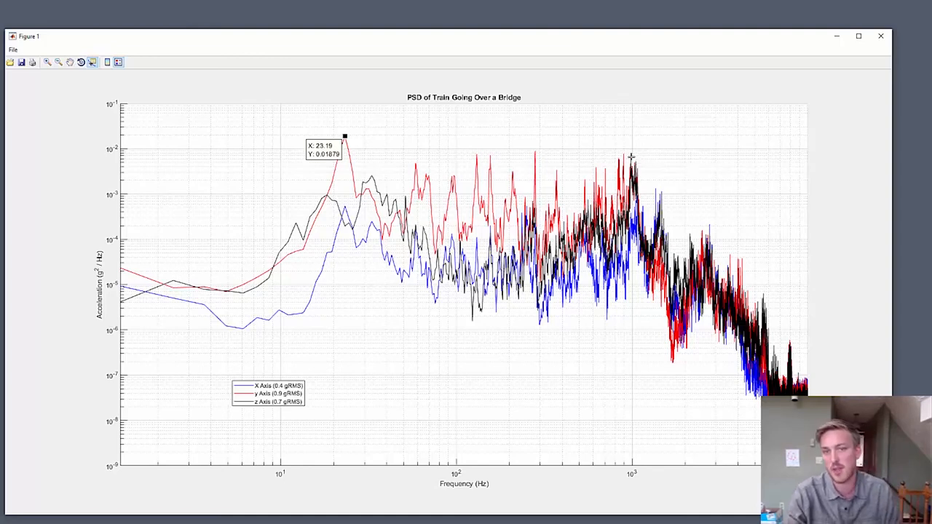
left_click(630, 159)
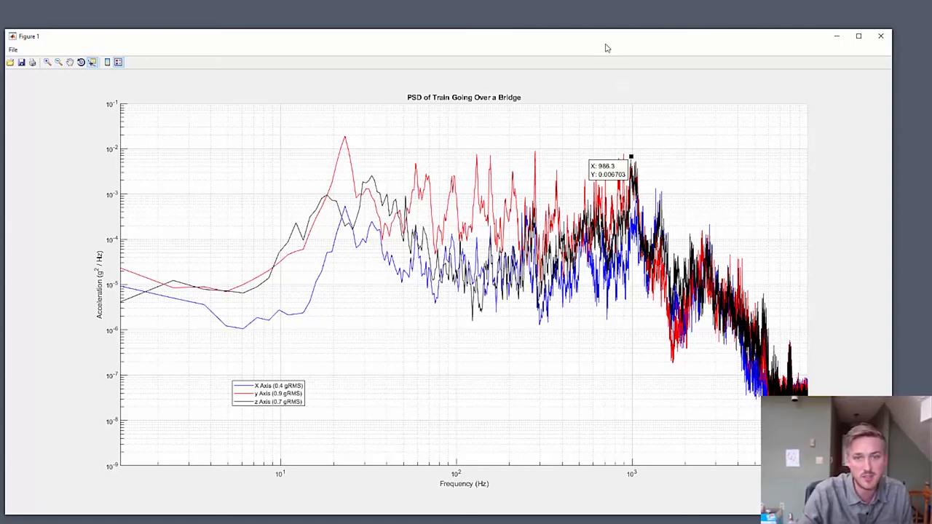
mouse_move(608, 39)
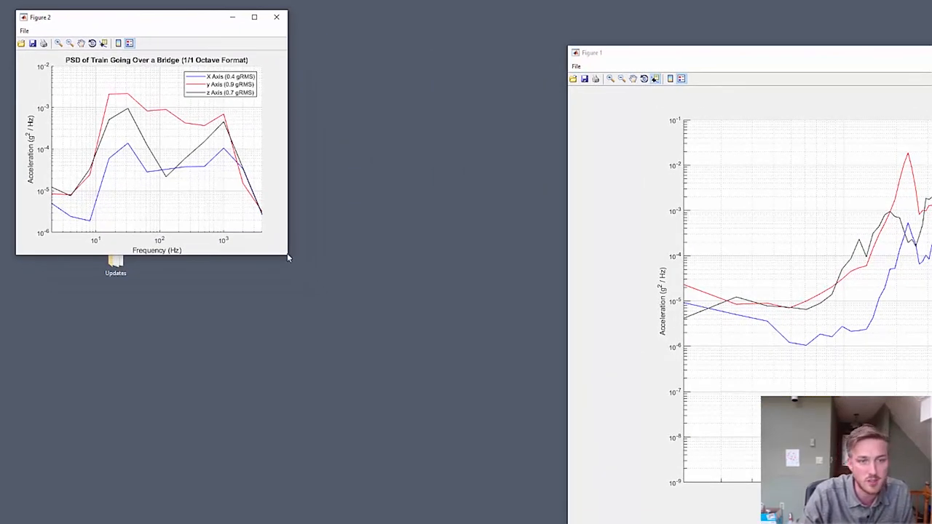
Maximize Figure 2 so the 1/1 octave-format PSD fills the screen.
left_click(279, 16)
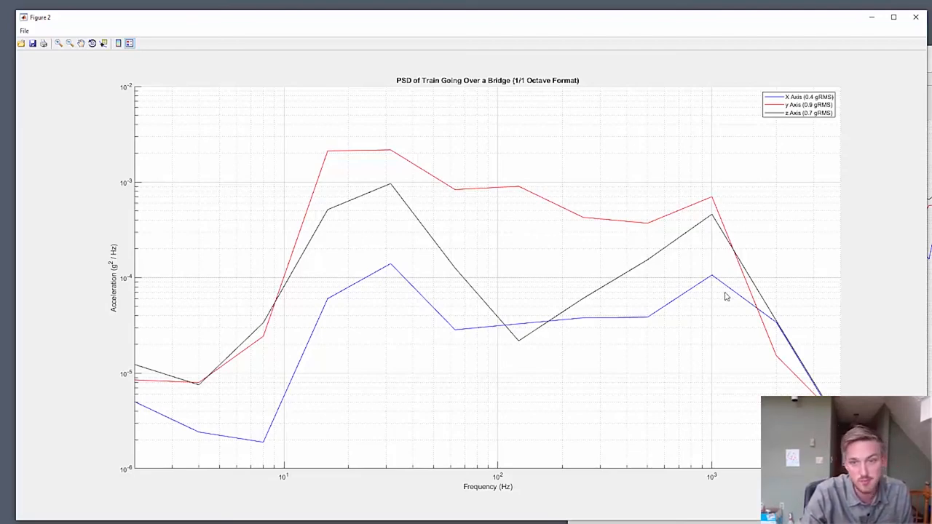
mouse_move(380, 156)
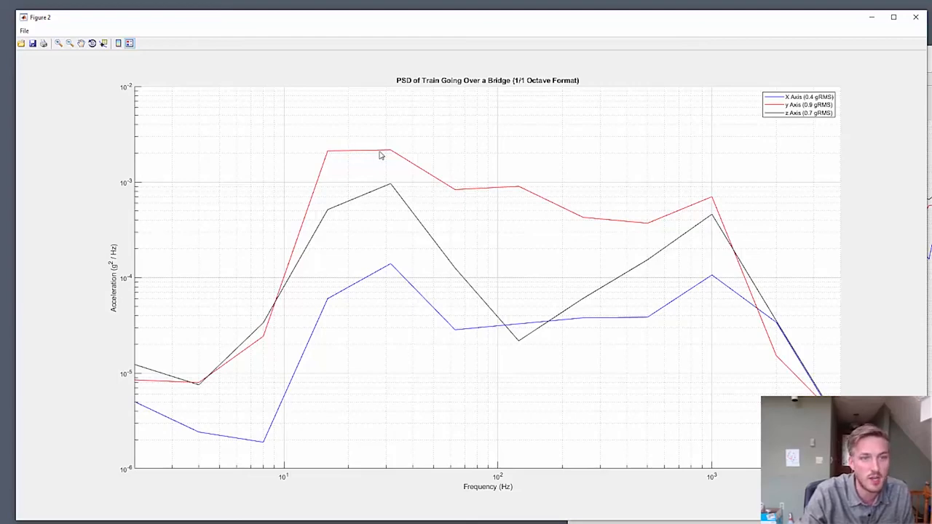
mouse_move(363, 161)
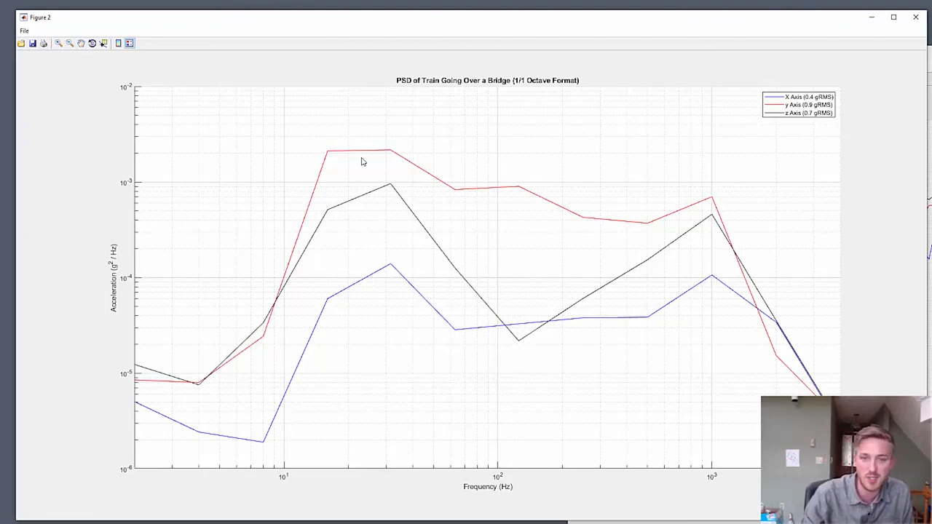
mouse_move(275, 189)
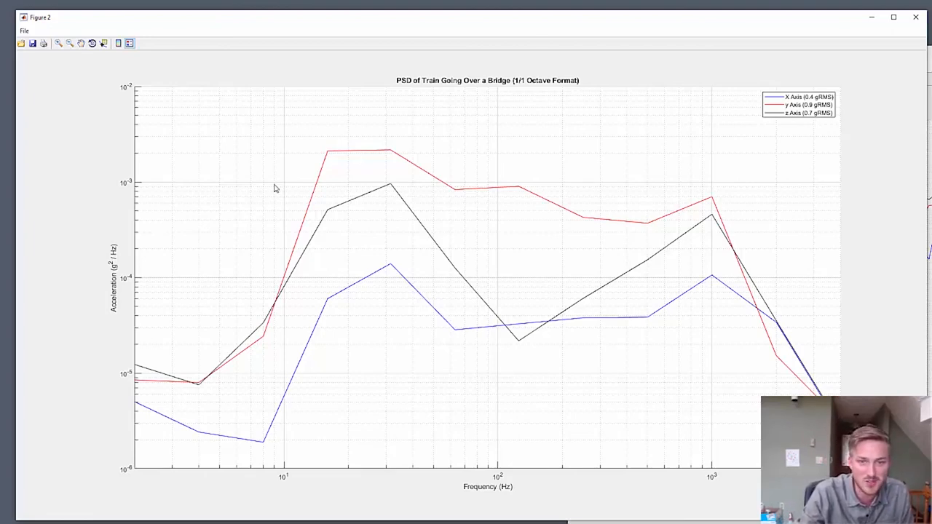